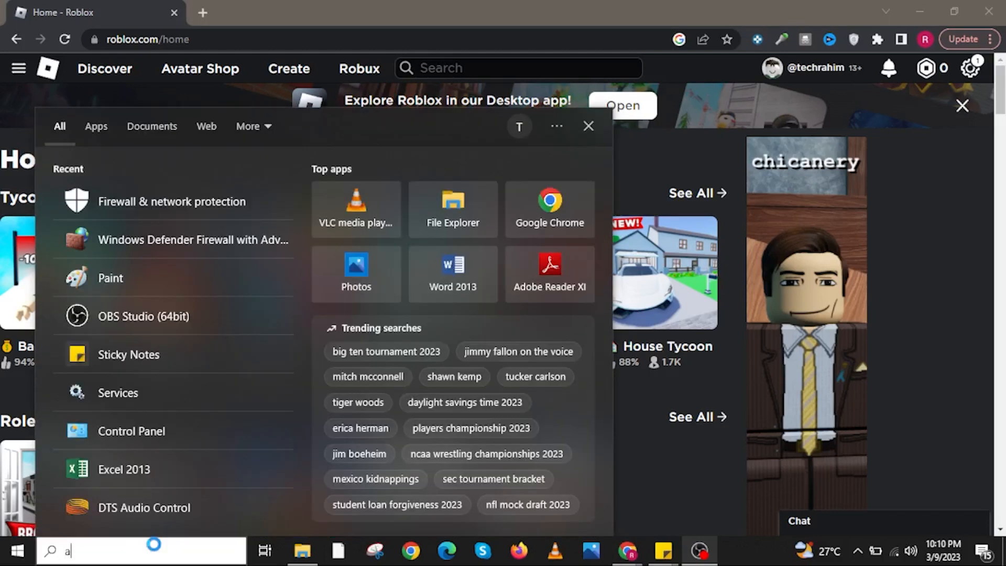
Search the Start menu for 'add or remove programs'
text(add or remove programs)
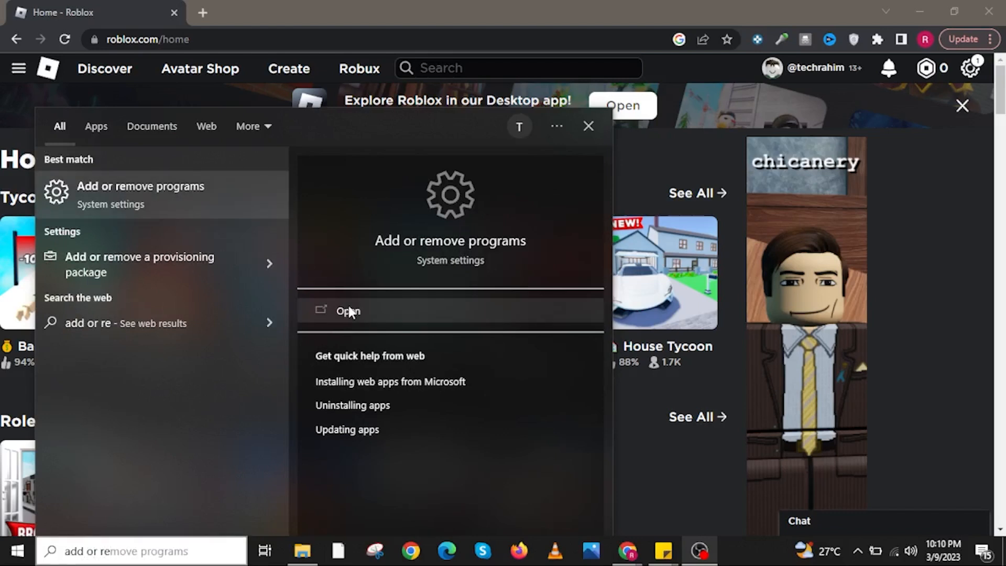
Filter Apps & features by 'roblox' and uninstall Roblox Player
click(348, 311)
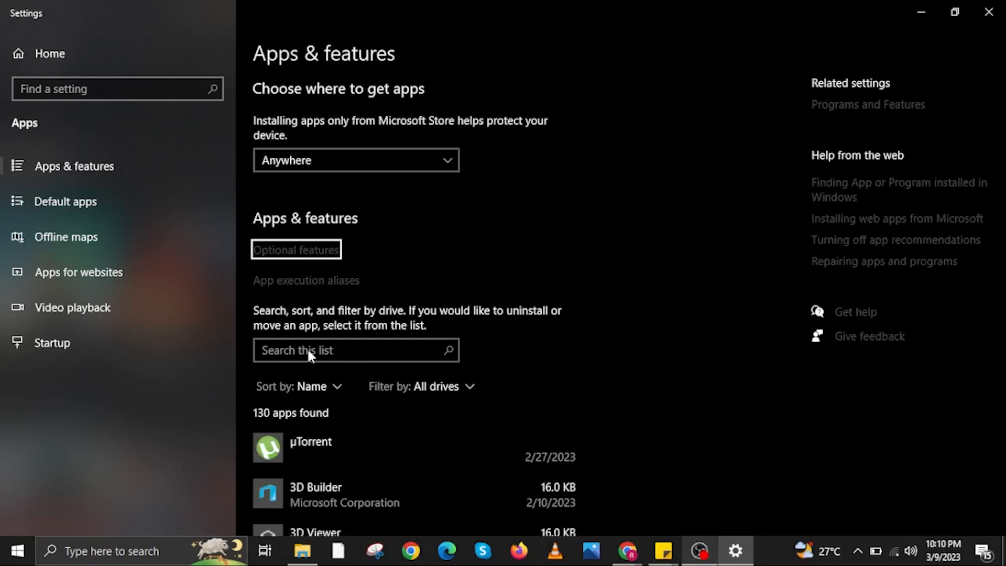
text(roblox)
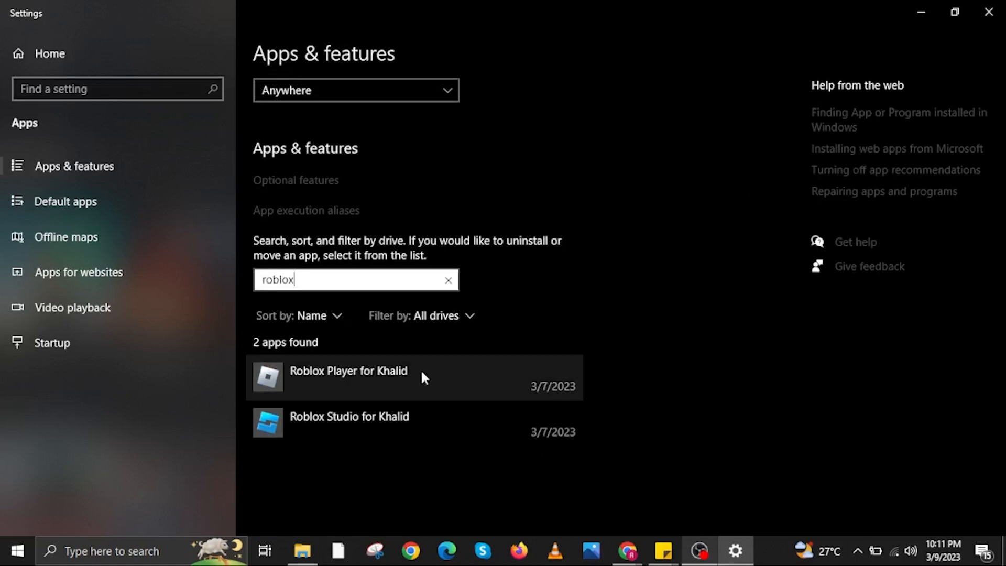
click(348, 377)
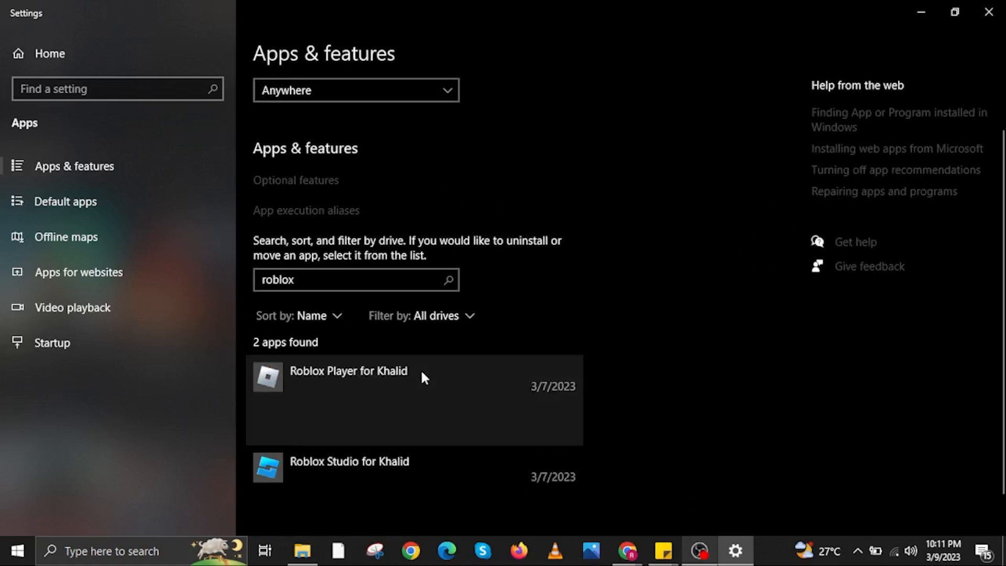
click(348, 377)
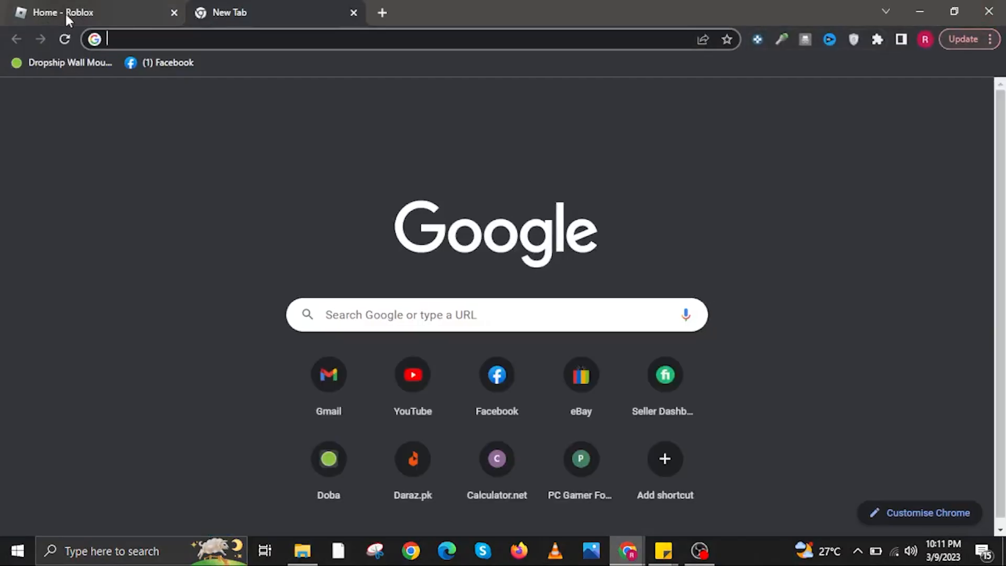
Return to the Home - Roblox tab and open the Super Hero Tycoon game page
click(54, 12)
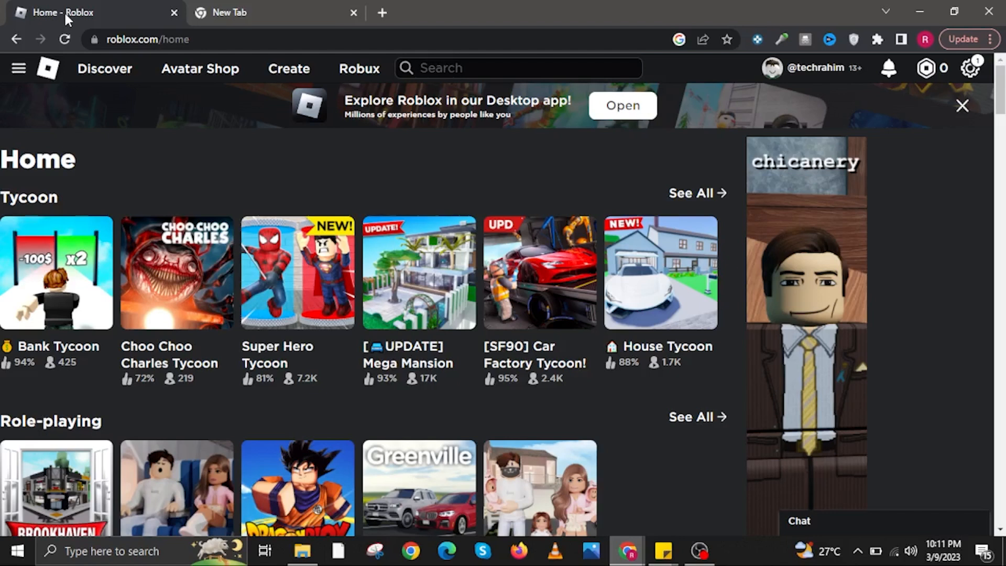
click(297, 272)
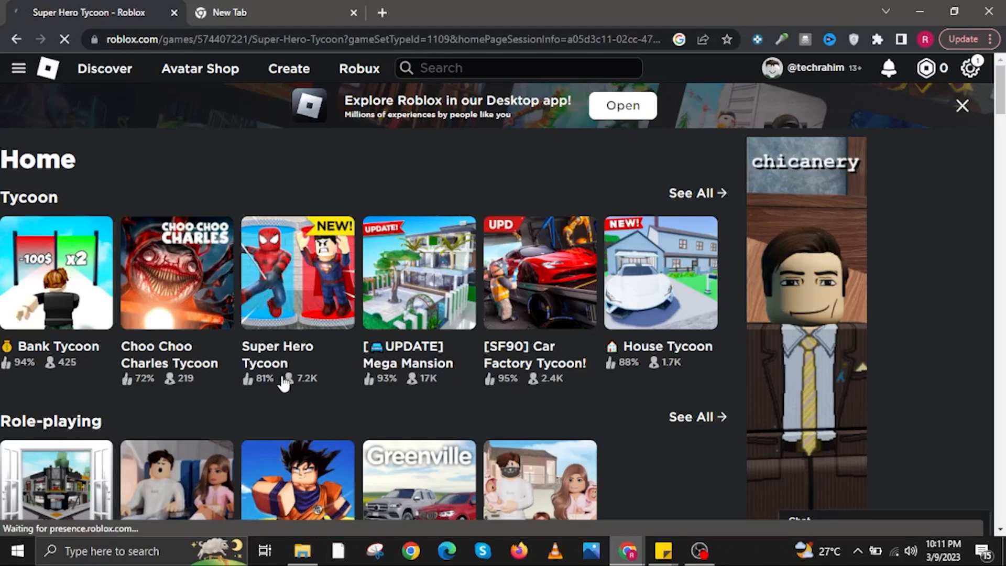
click(297, 272)
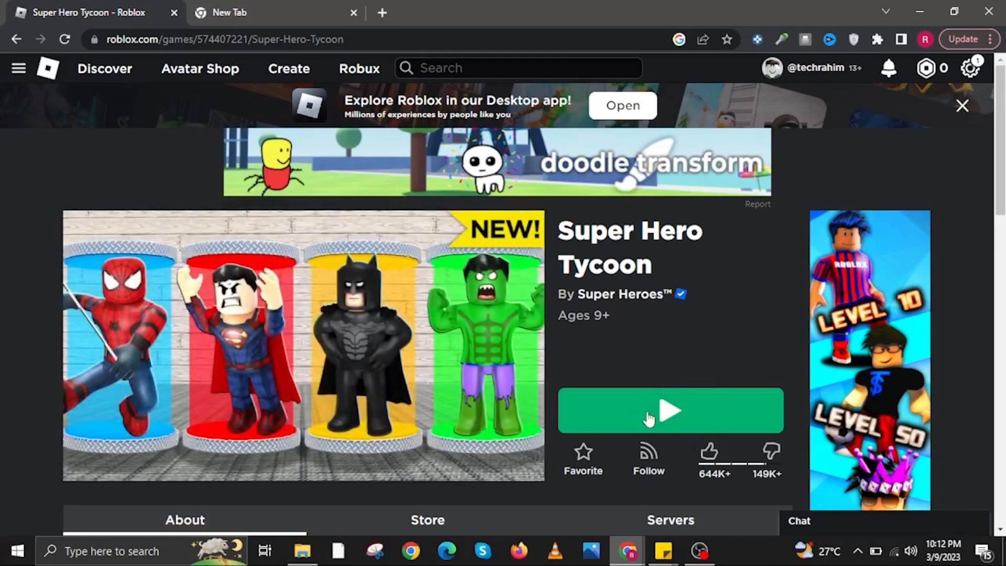
Press Play on Super Hero Tycoon and download the Roblox Player installer
click(670, 411)
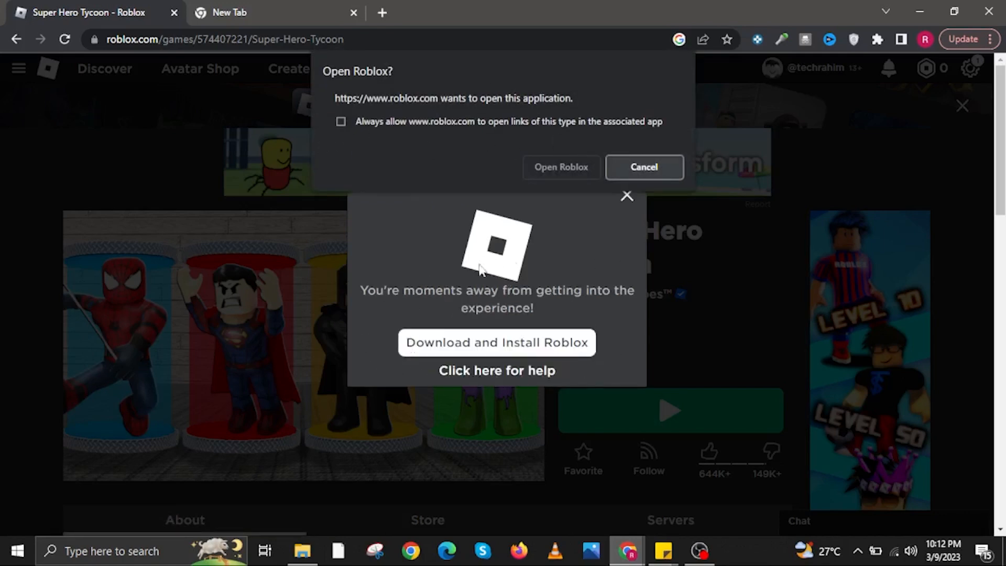
click(496, 342)
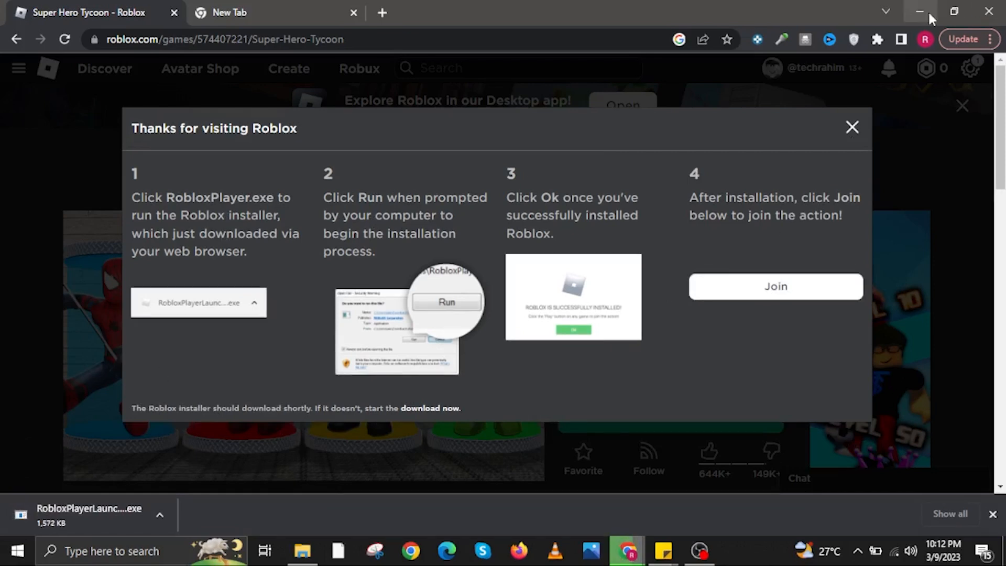
mouse_move(920, 11)
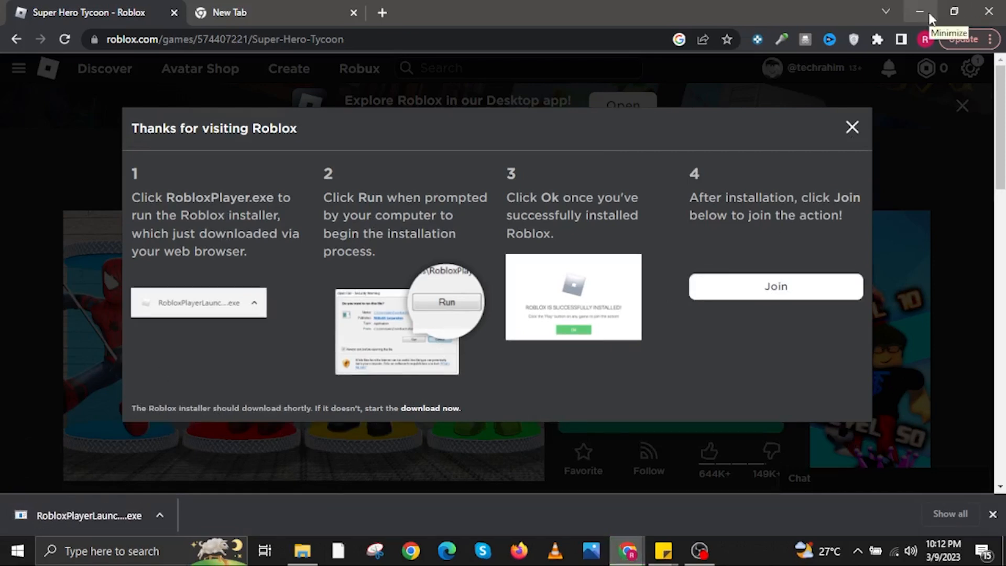